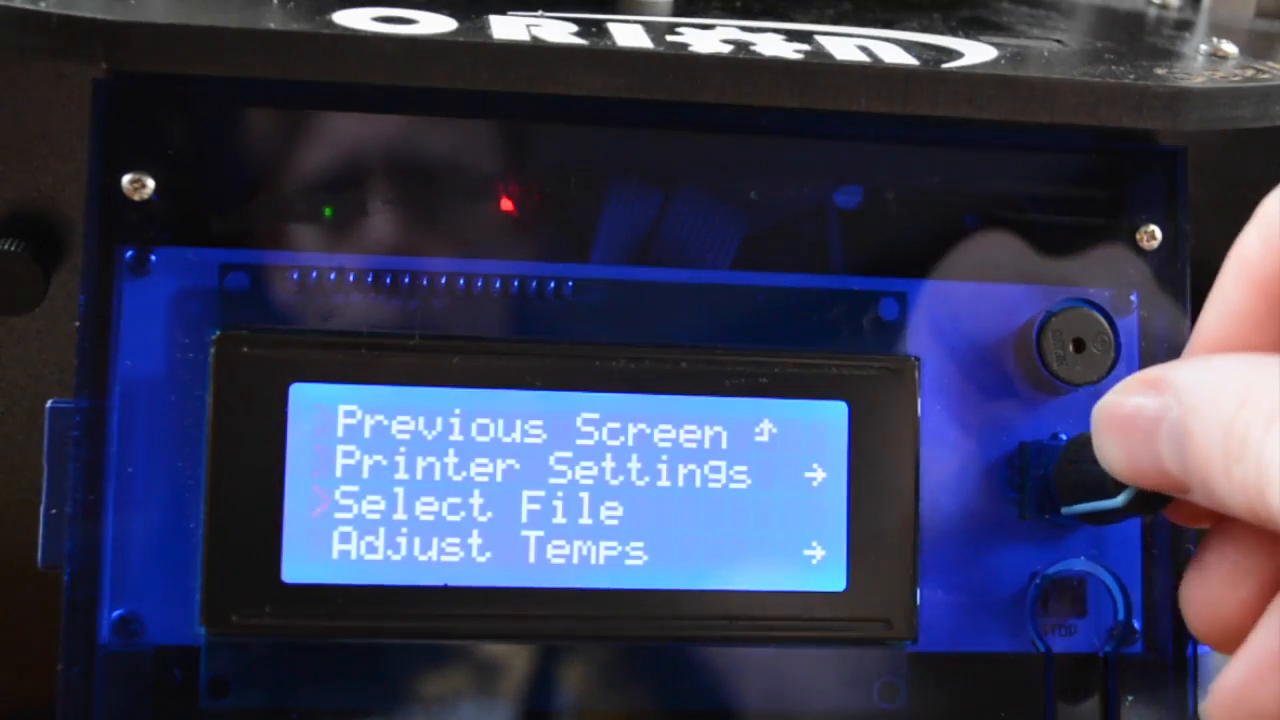
pyautogui.click(1070, 460)
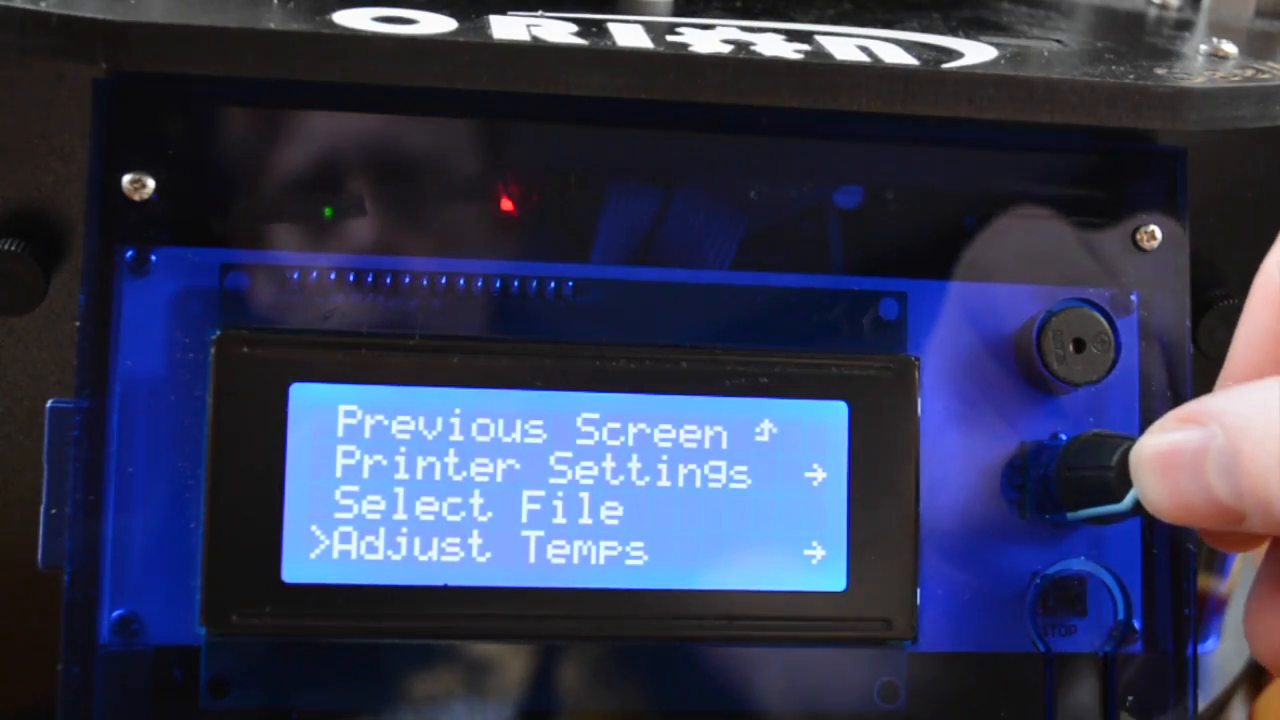
pyautogui.click(1080, 460)
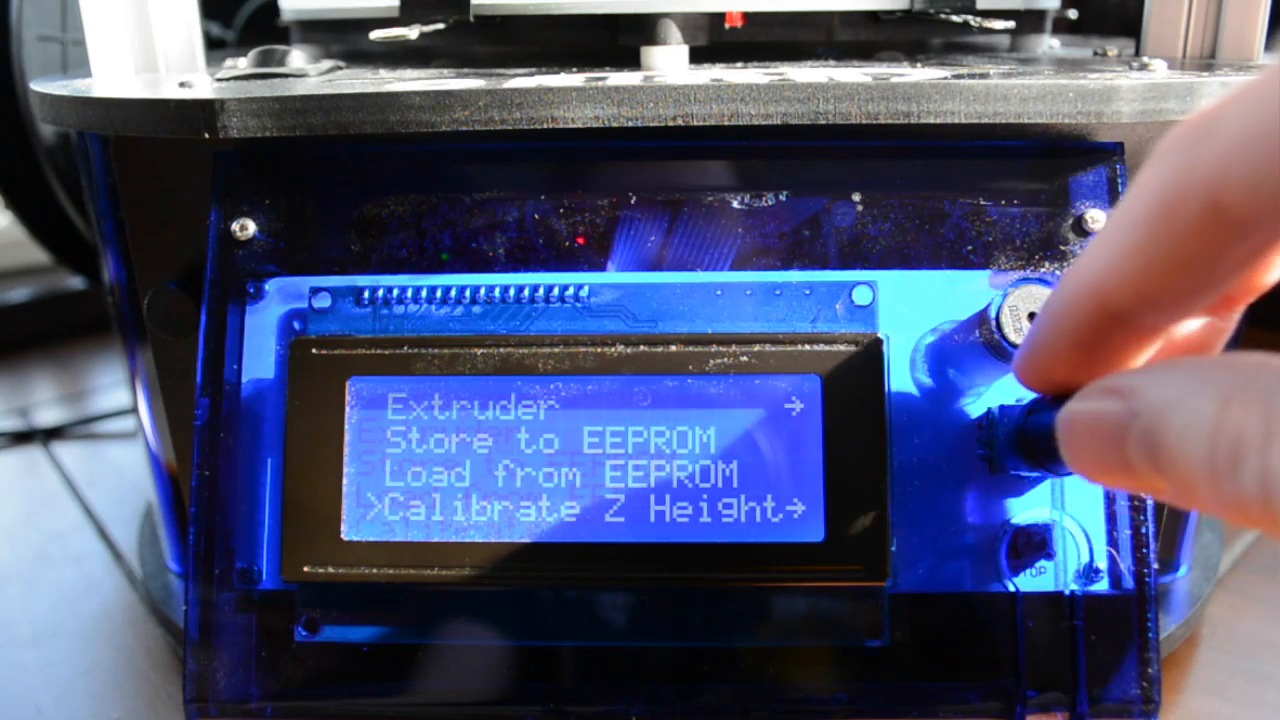
pyautogui.click(1050, 420)
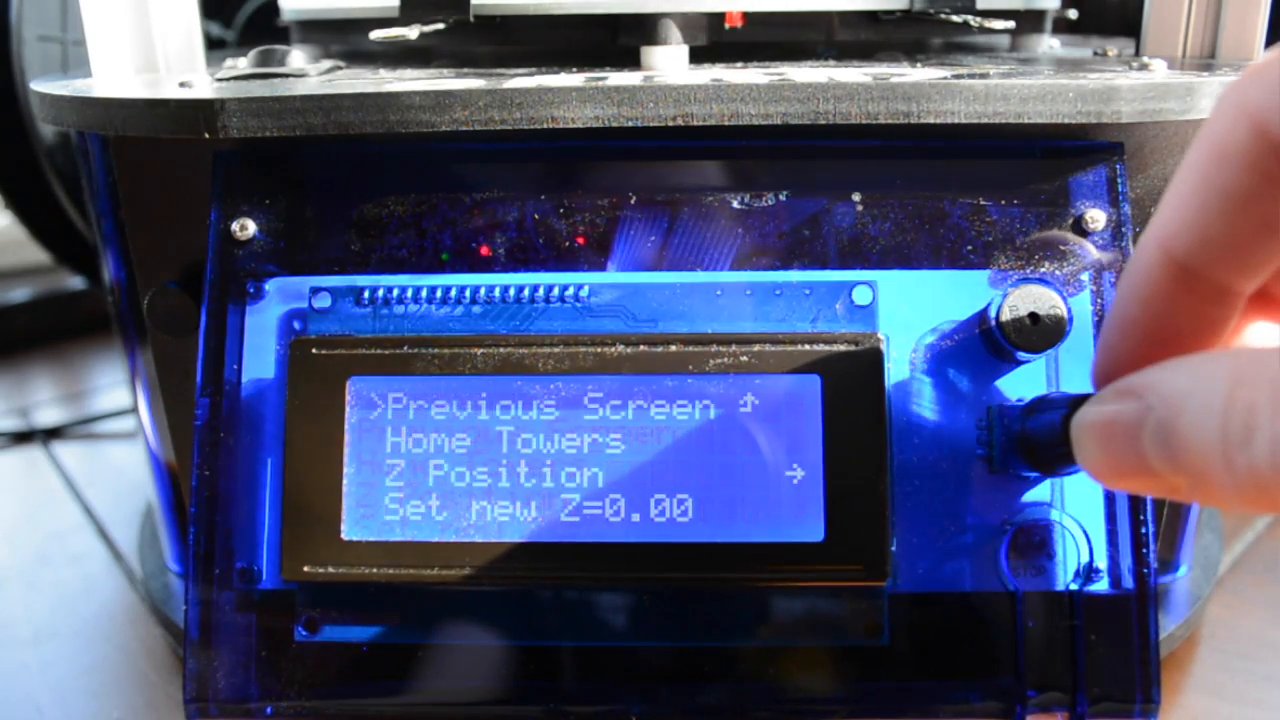